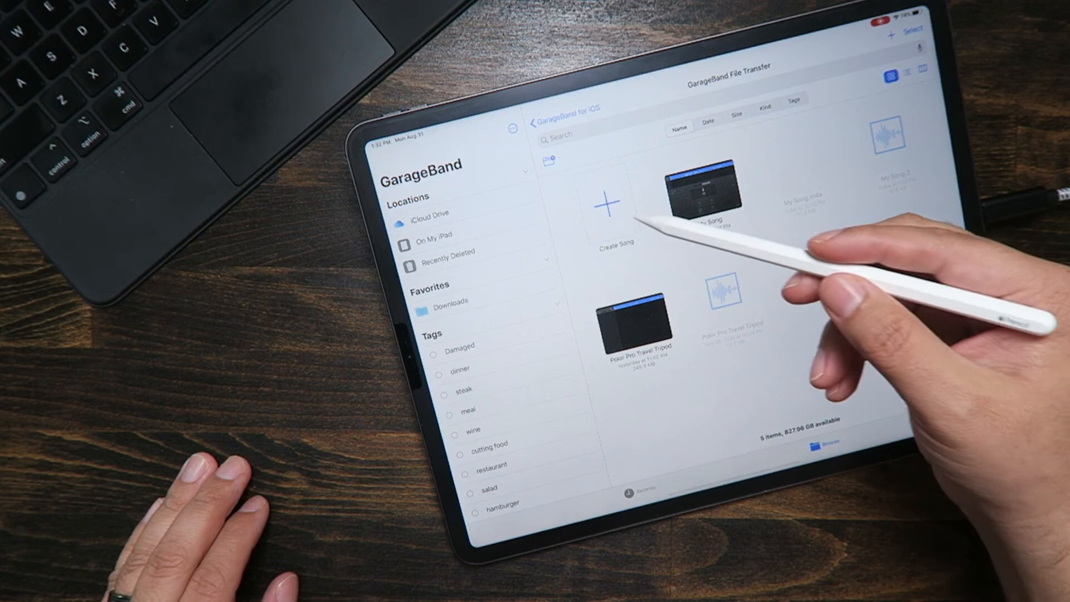
- Create a new song with an Audio Recorder voice track using the microphone
left_click(606, 203)
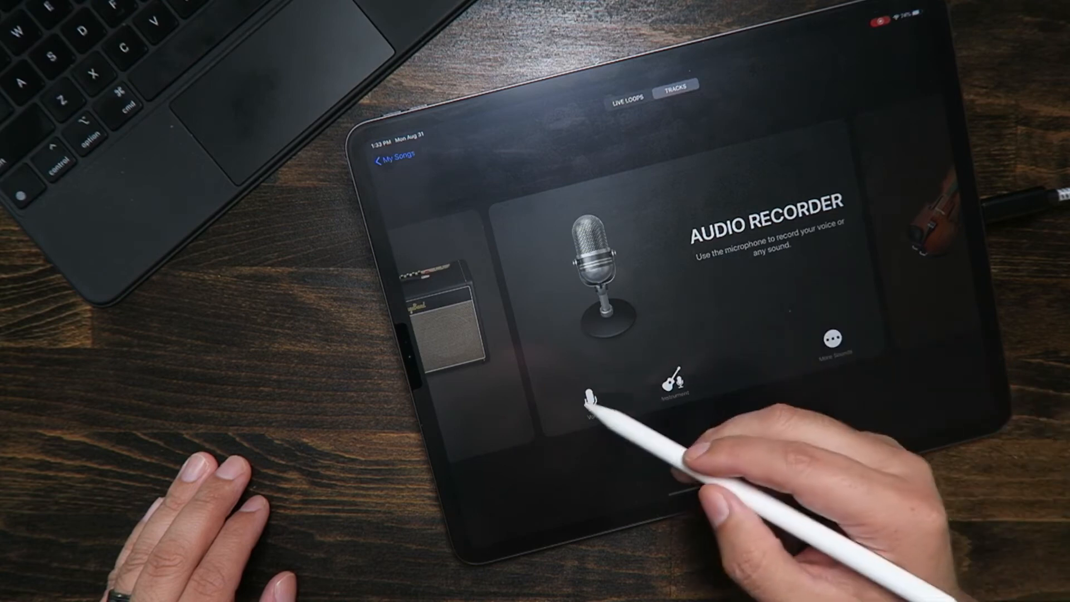
left_click(591, 404)
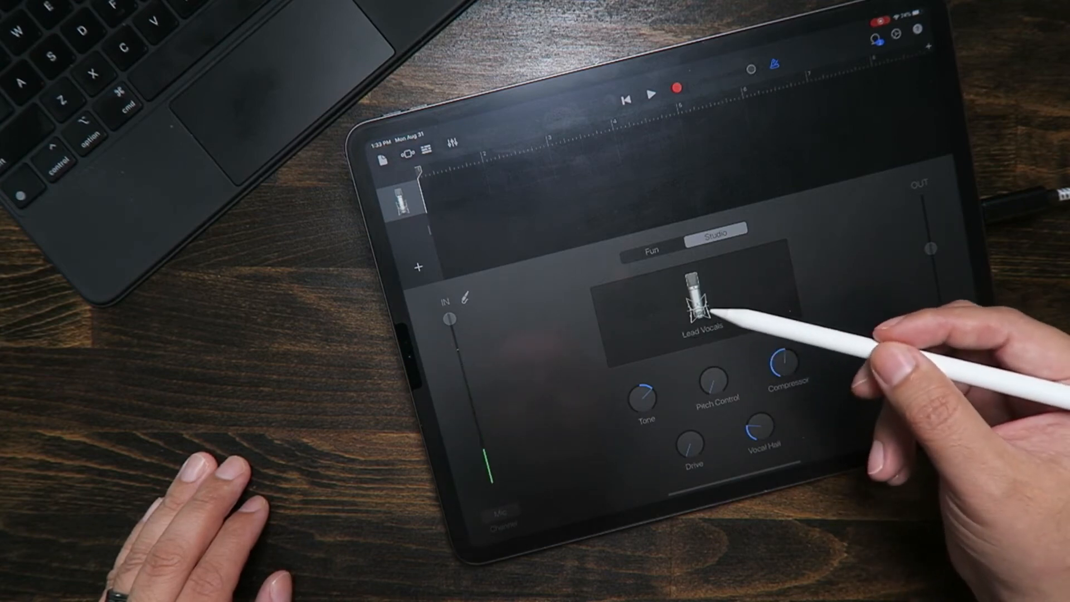
- Change the vocal track's sound preset from Lead Vocals to Narrator
left_click(696, 308)
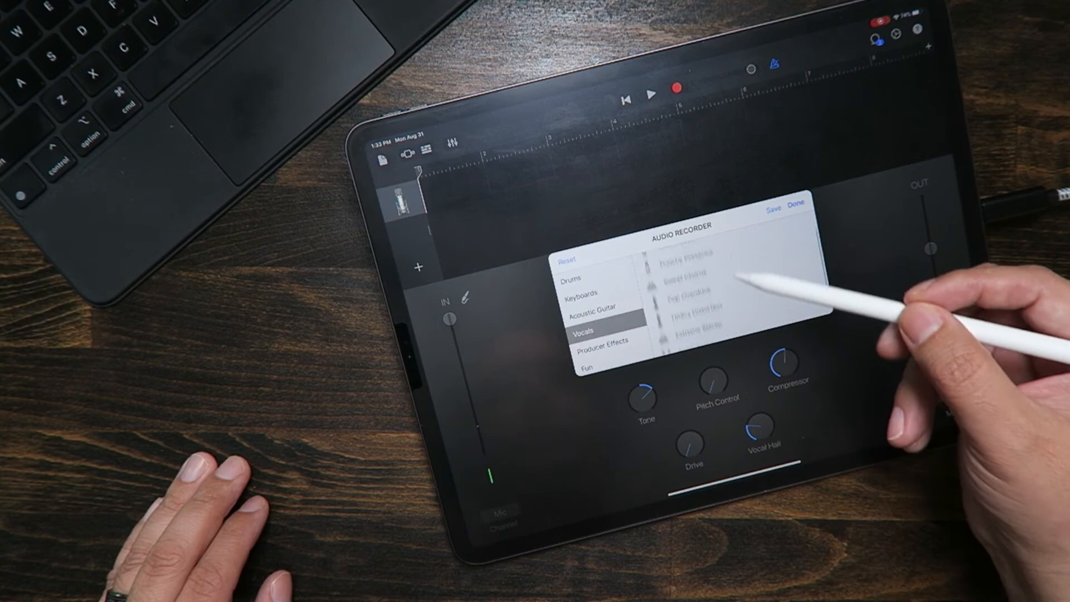
left_click(692, 336)
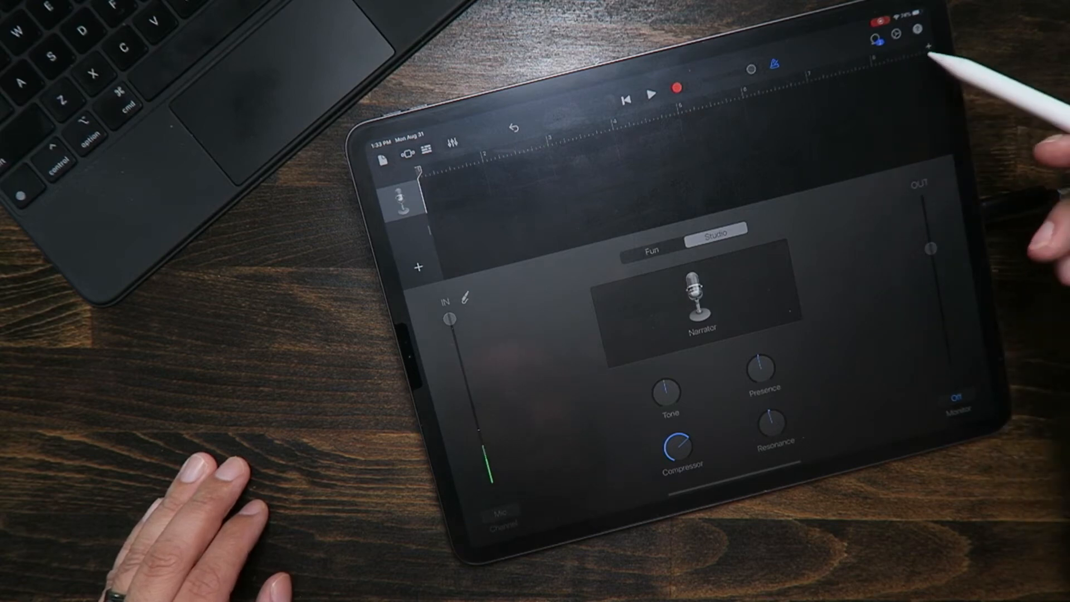
- Set Section A's length to Automatic in Song Sections so takes aren't limited to 8 bars
left_click(927, 39)
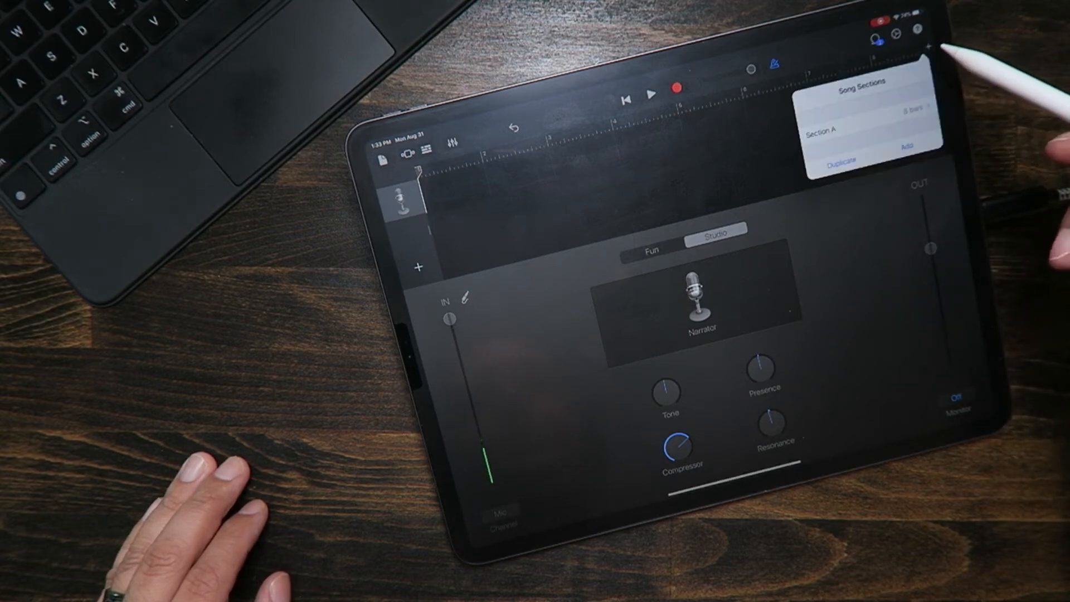
left_click(913, 114)
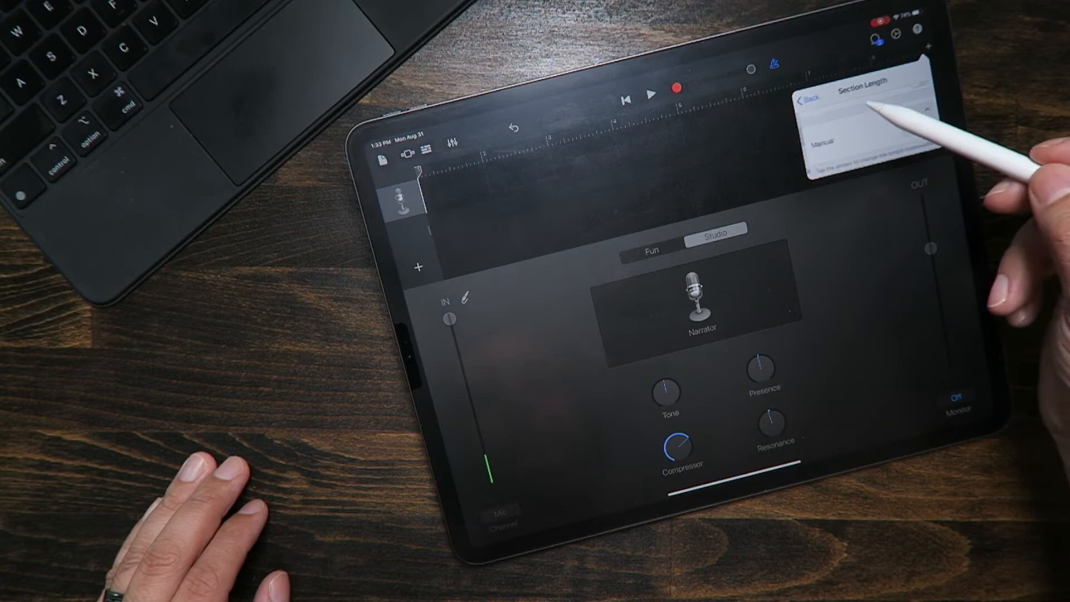
left_click(909, 105)
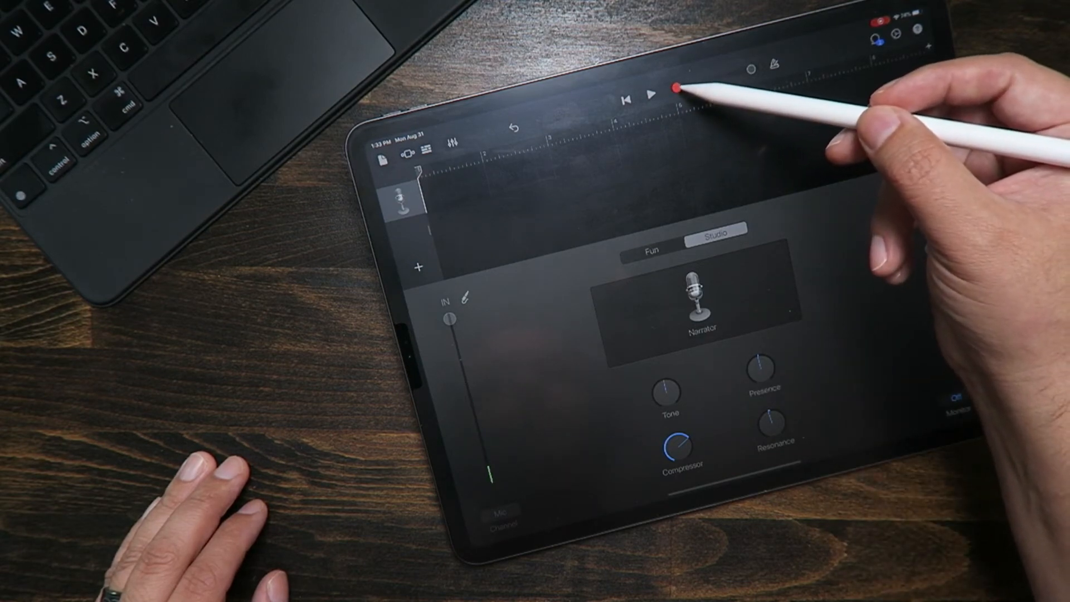
- Record a voice take on the Narrator track after the 4-beat count-in
left_click(675, 87)
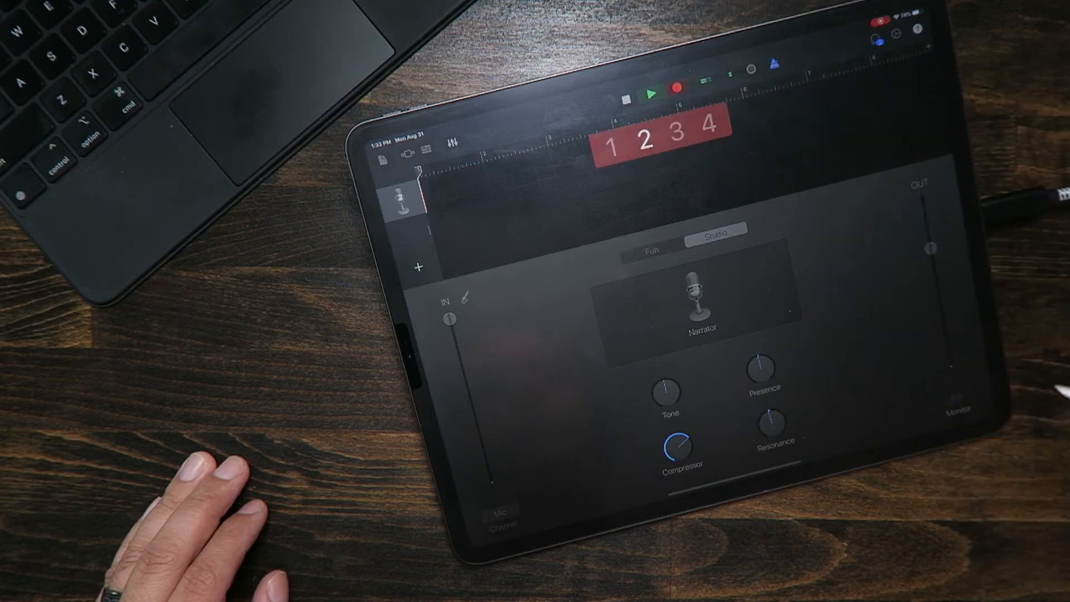
left_click(676, 91)
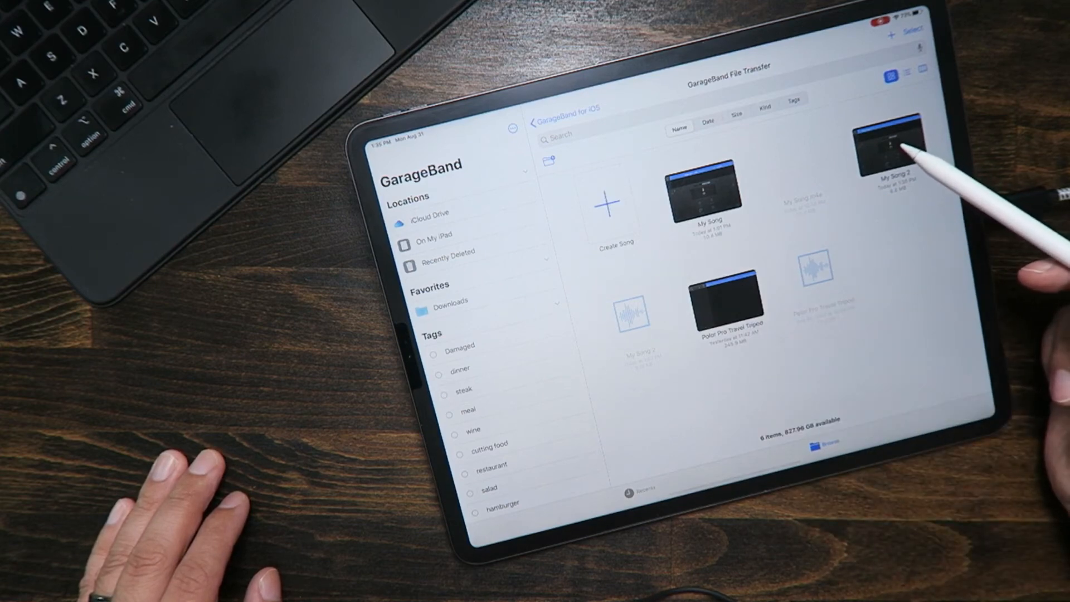
- Bring up the file actions menu for the My Song 2 project in the songs browser
right_click(888, 147)
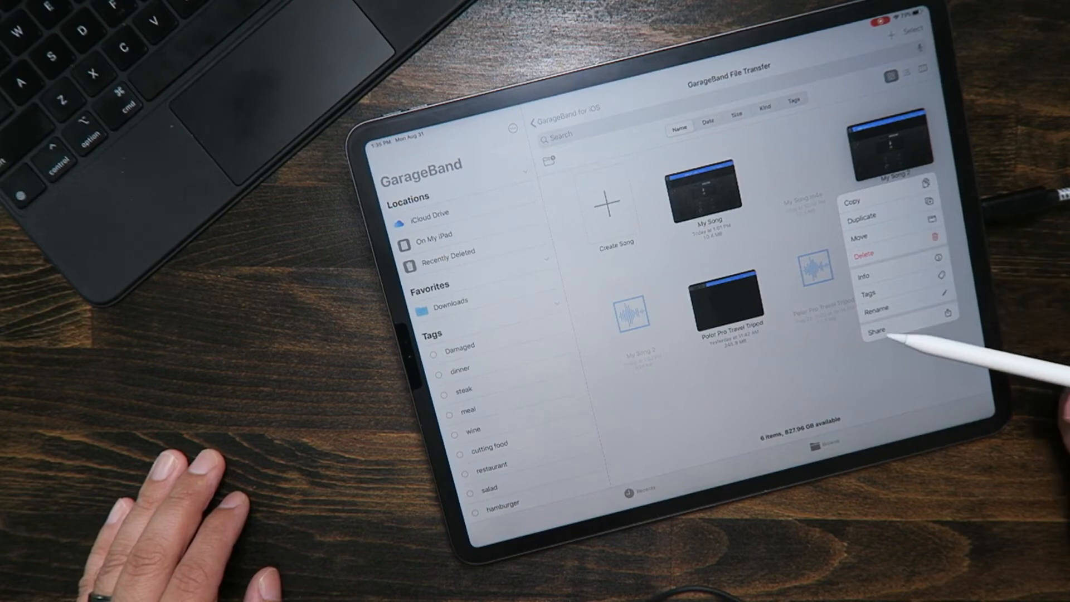
- Share My Song 2 as a High Quality audio song to reach the share sheet
left_click(875, 328)
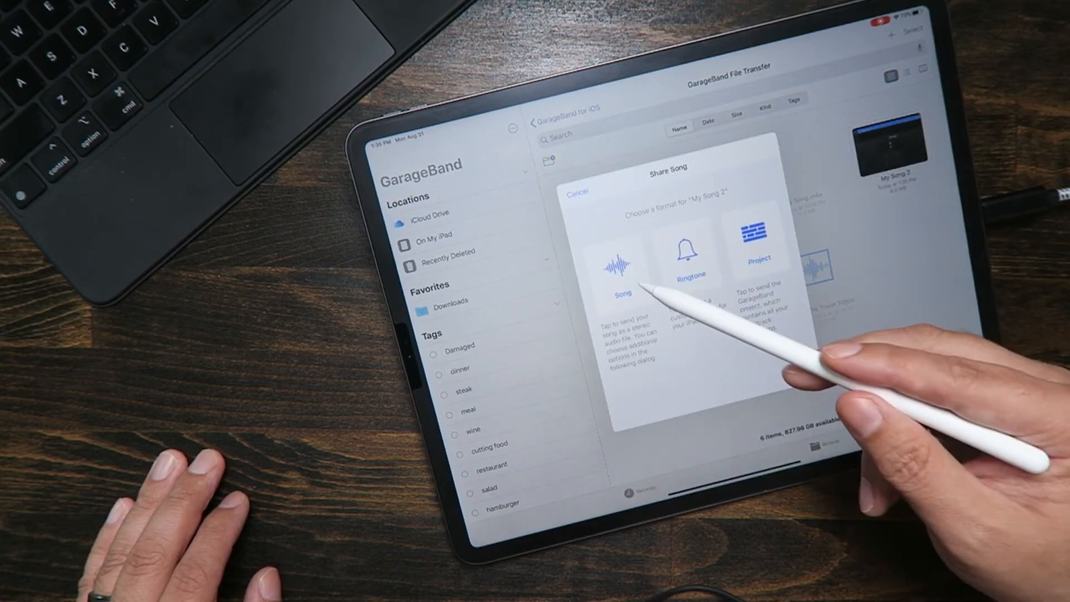
left_click(619, 262)
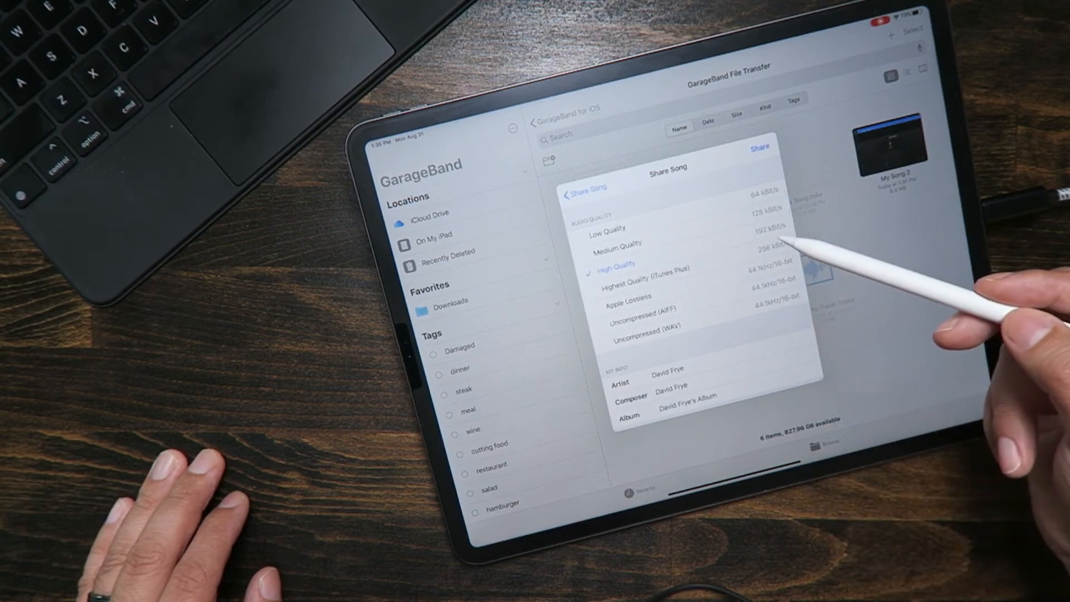
mouse_move(804, 195)
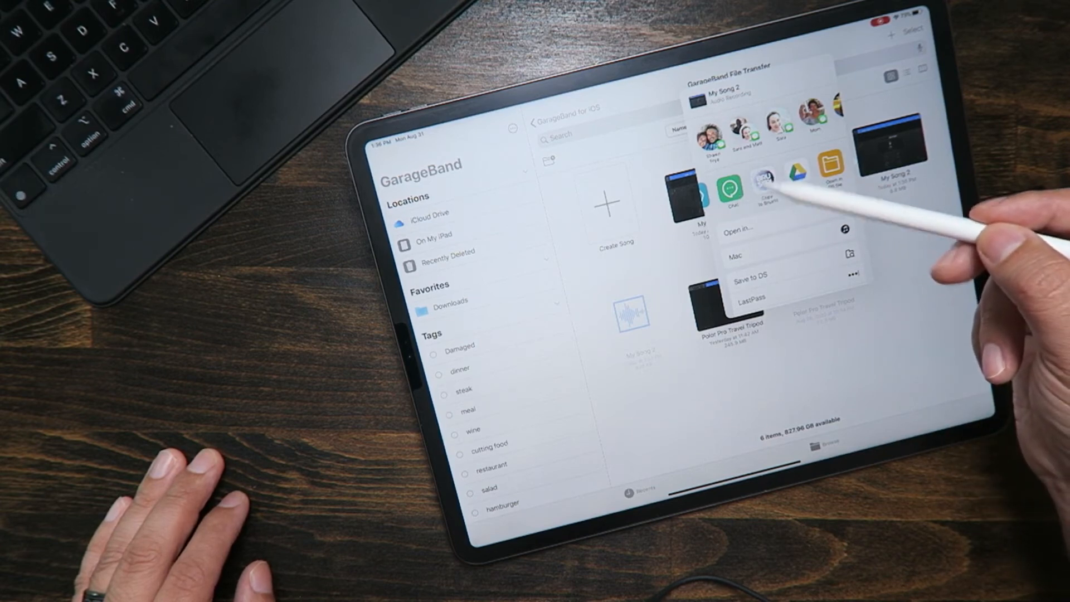
- Send the exported My Song 2 audio to Brusfri's noise reduction tool
left_click(754, 276)
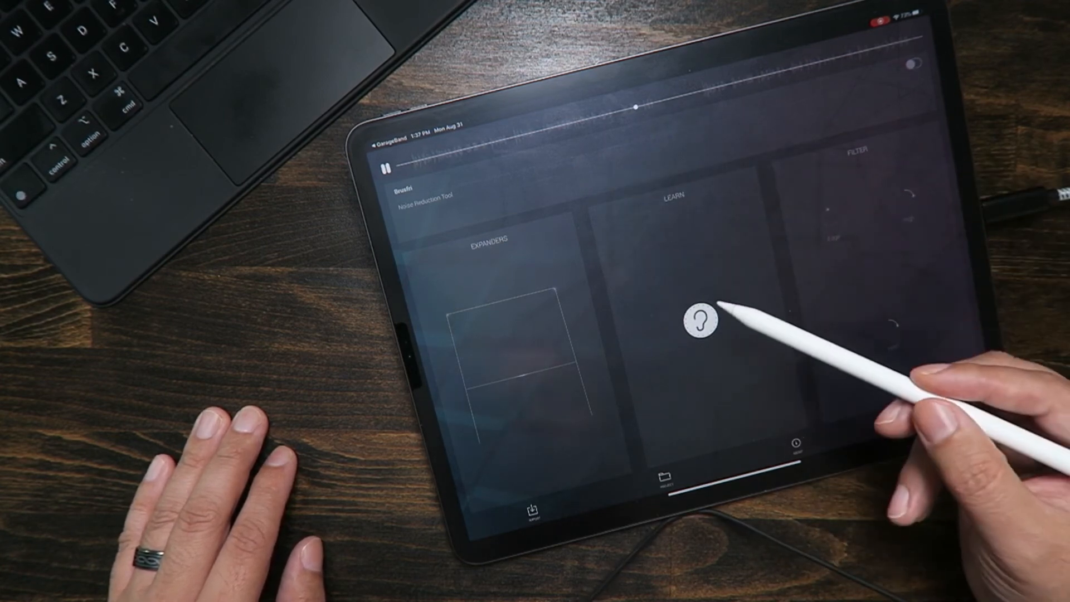
- Have Brusfri learn the background noise and leave noise reduction switched on
left_click(701, 323)
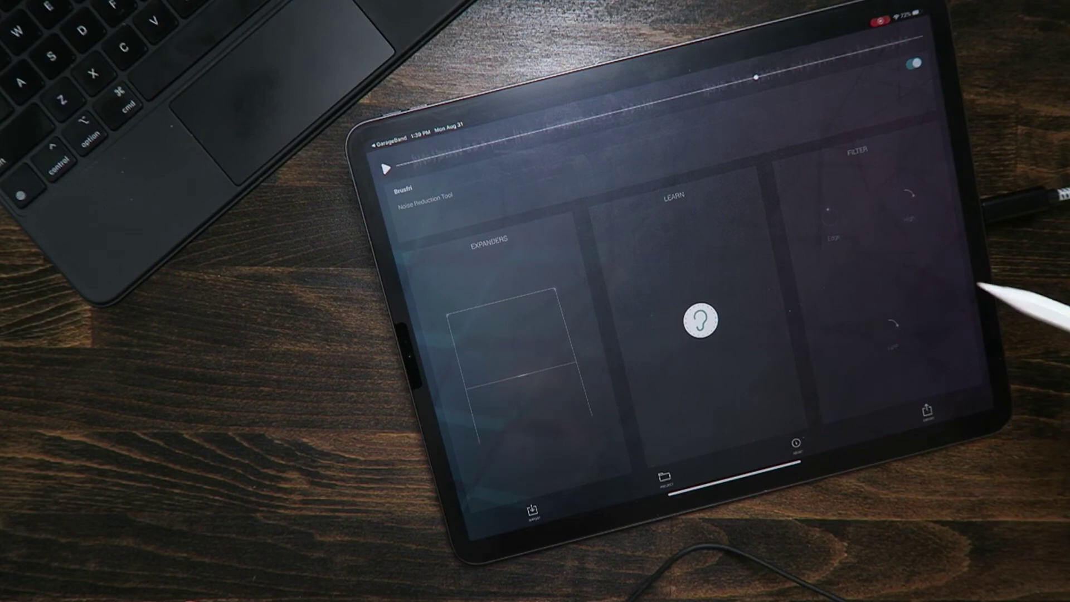
- Play the recording back with noise reduction applied to hear the cleaned voice
left_click(701, 319)
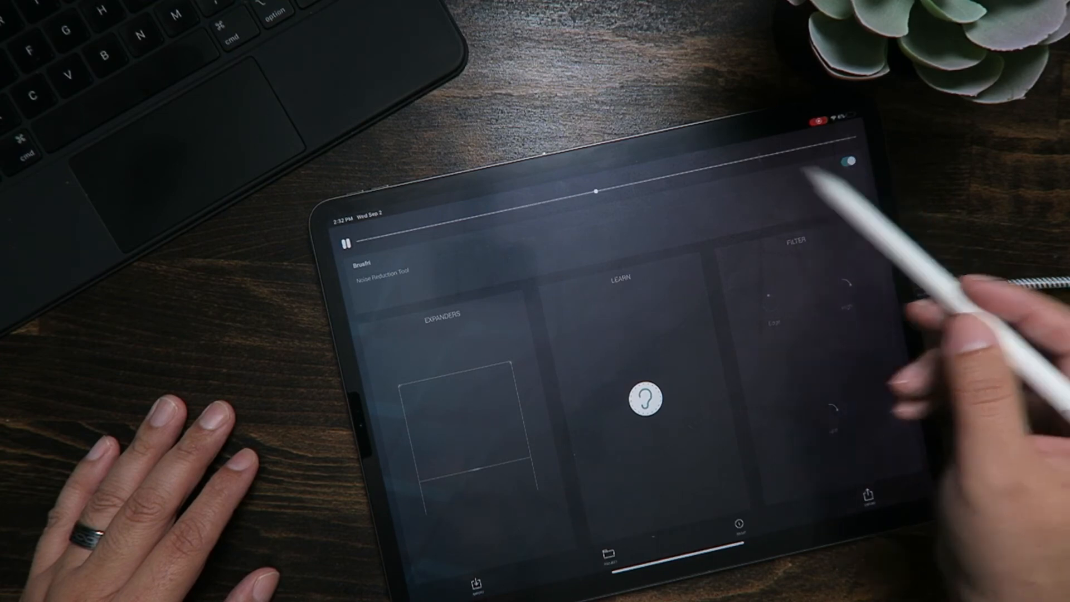
left_click(345, 242)
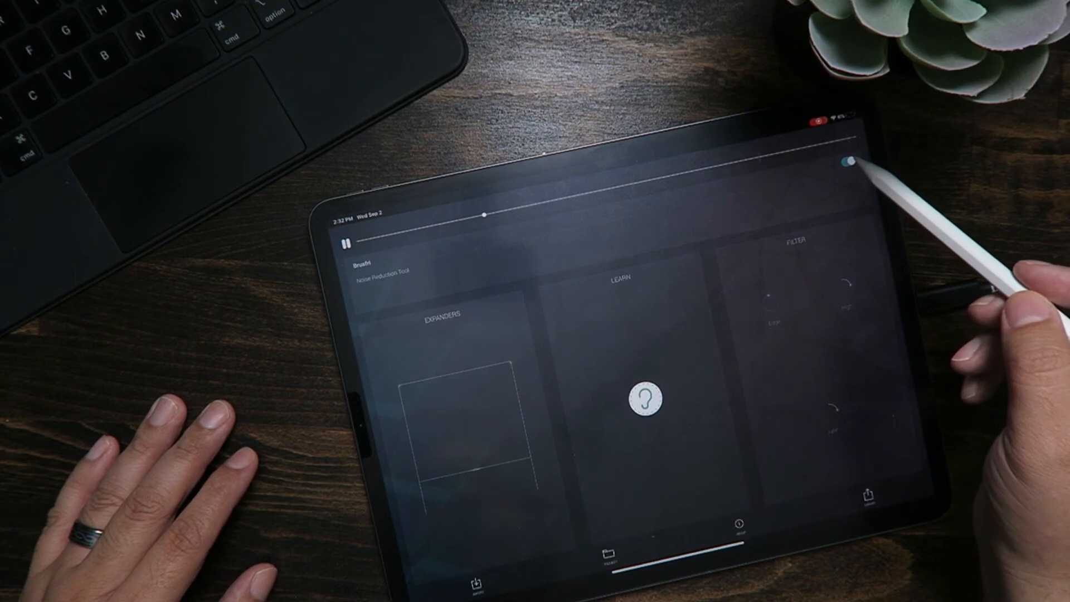
left_click(847, 163)
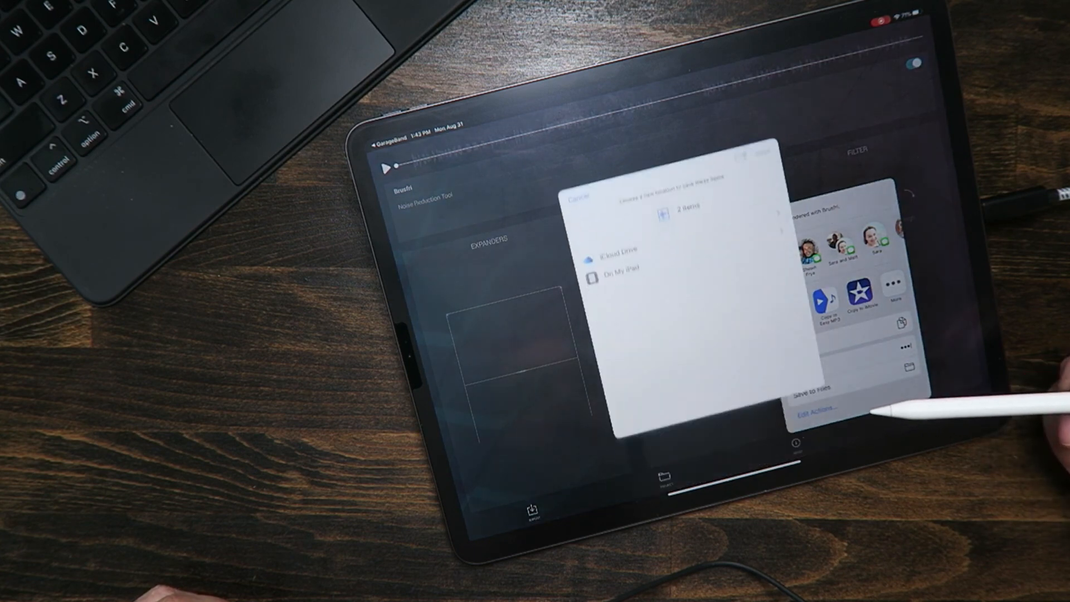
- Browse On My iPad and select the GarageBand File Transfer folder as the save location
left_click(625, 270)
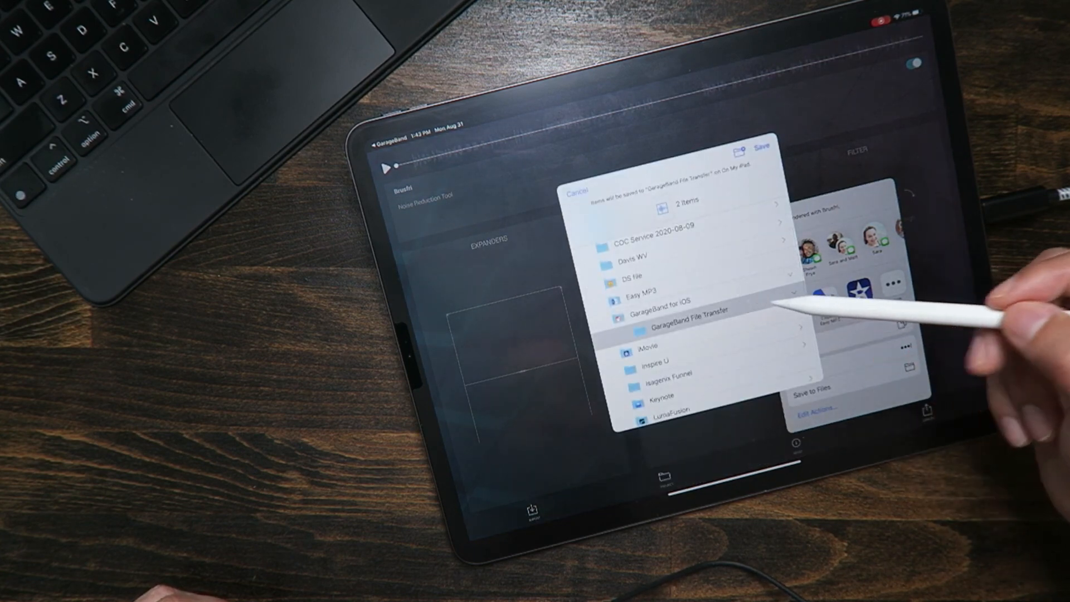